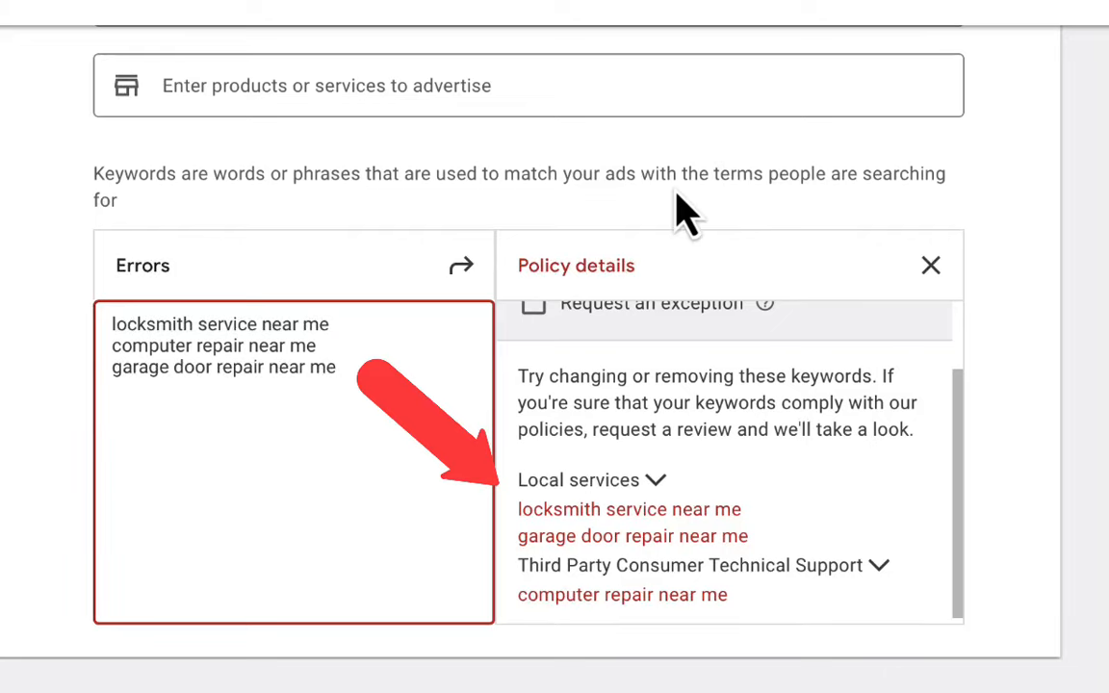
mouse_move(686, 214)
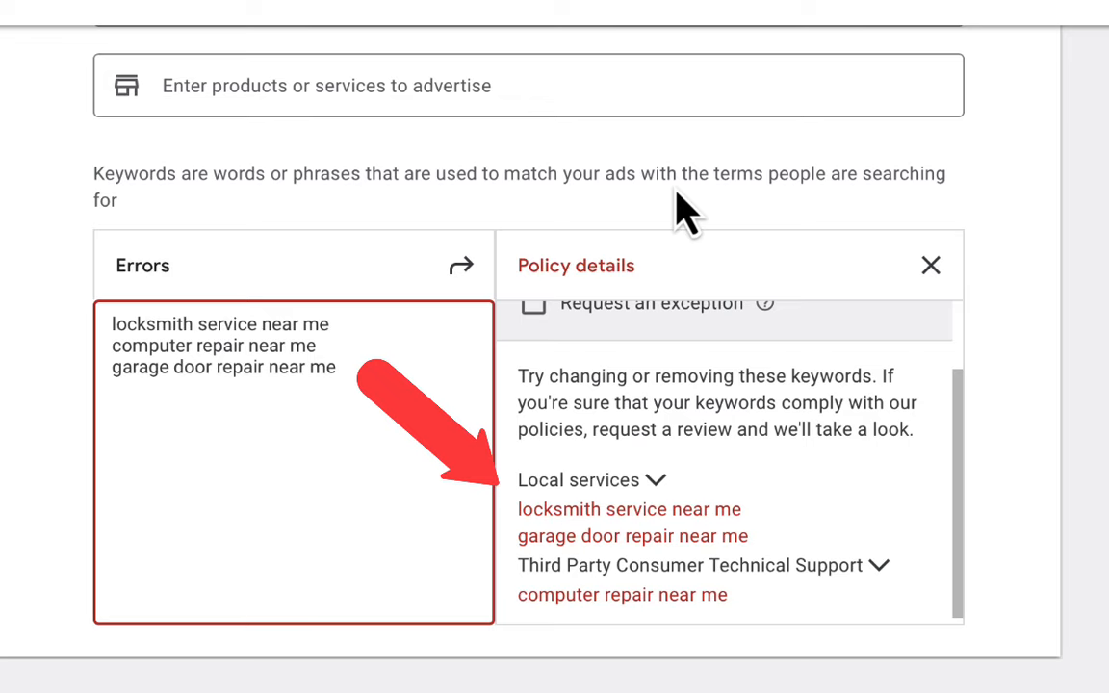
mouse_move(628, 171)
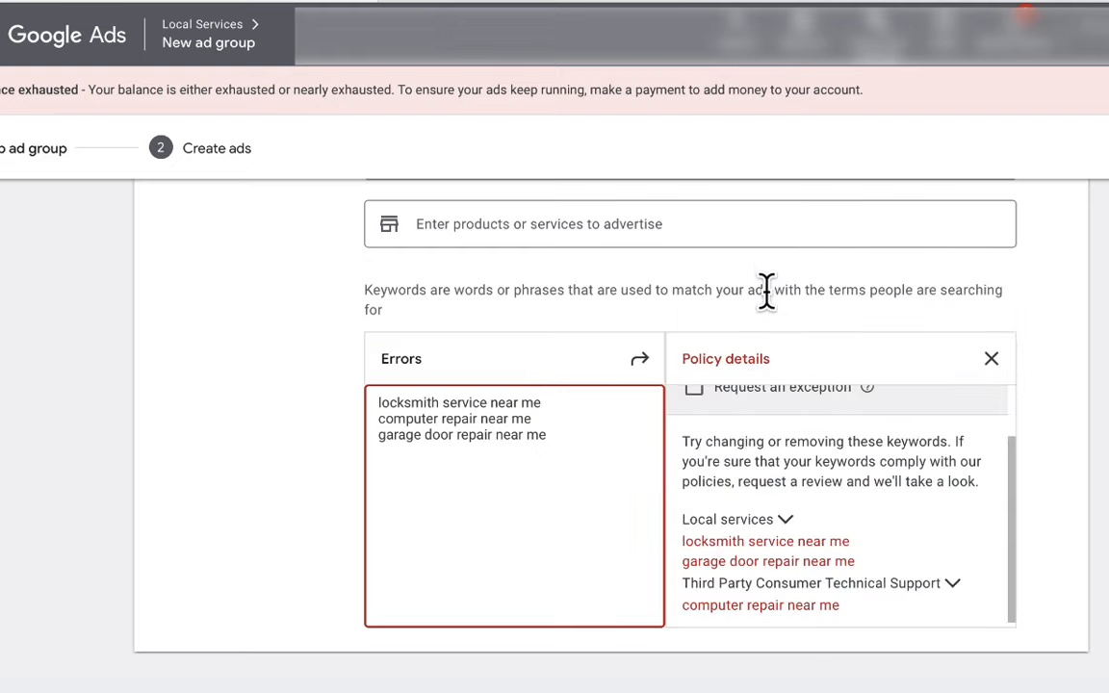
mouse_move(770, 324)
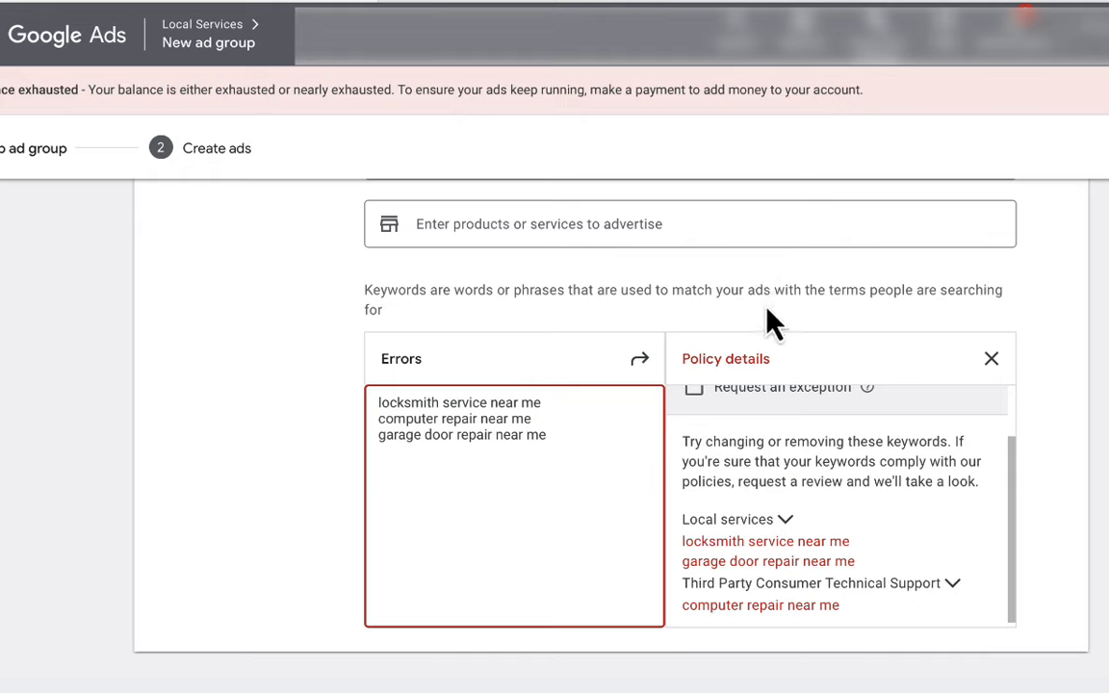
mouse_move(760, 293)
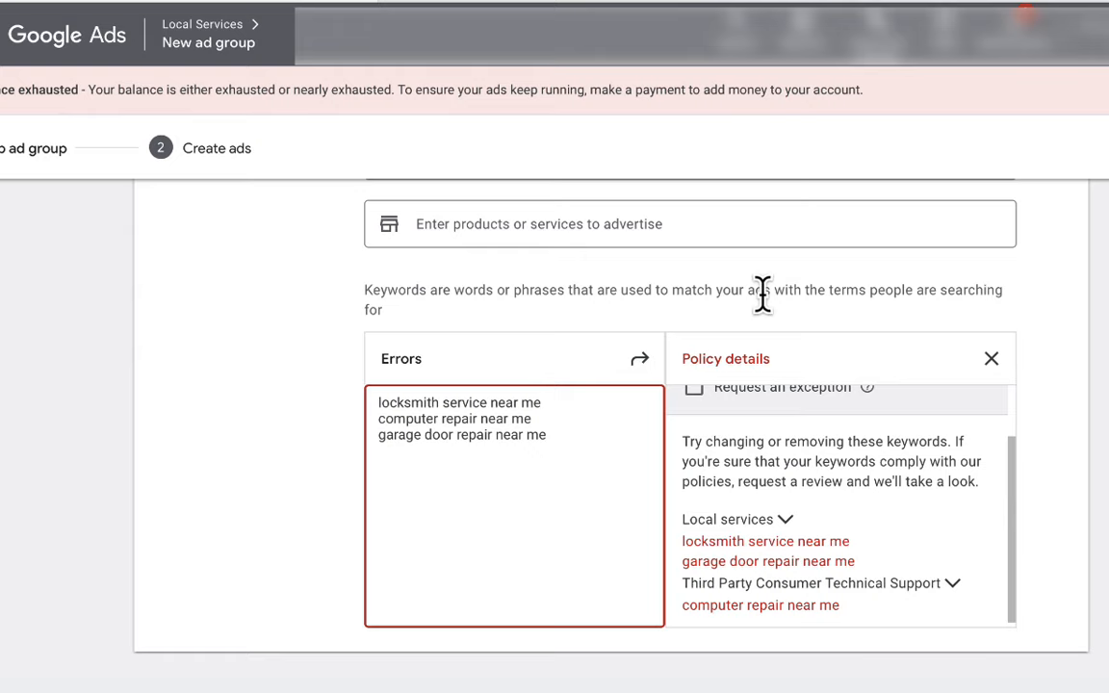